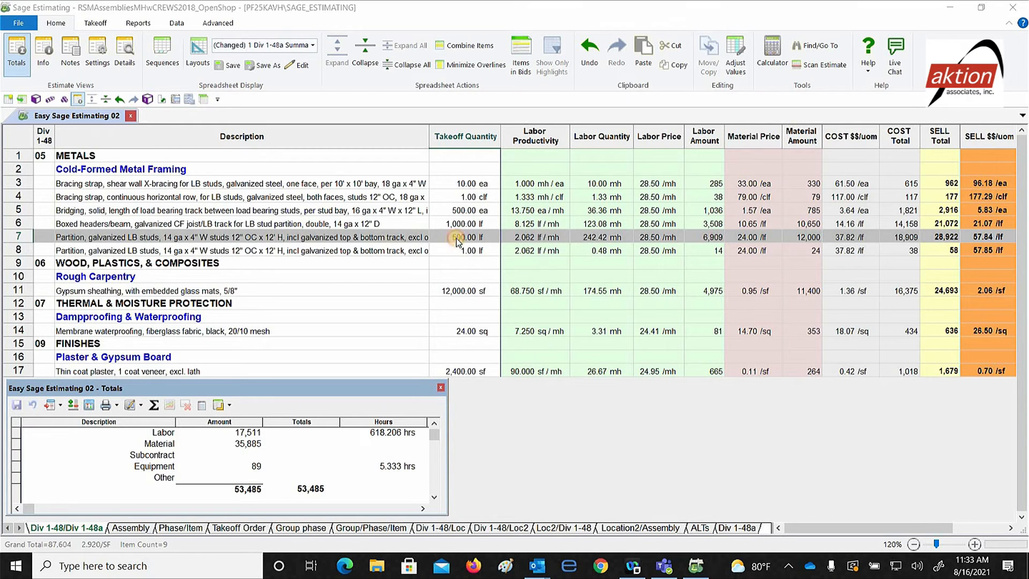
Enter 2000.00 lf as the row-7 galvanized LB stud partition takeoff quantity, raising totals to 110,212.
left_click(461, 237)
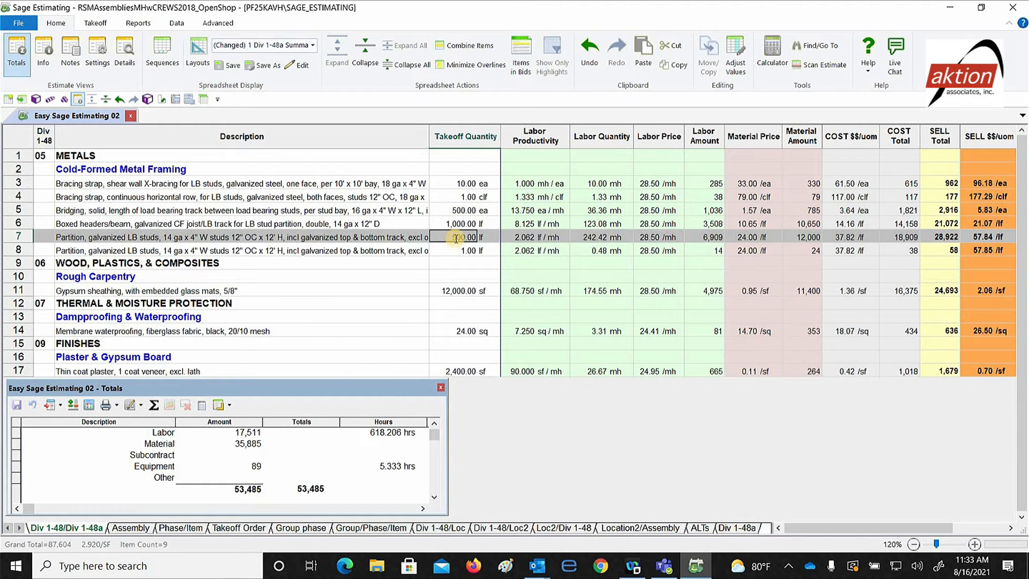
type("2000.00")
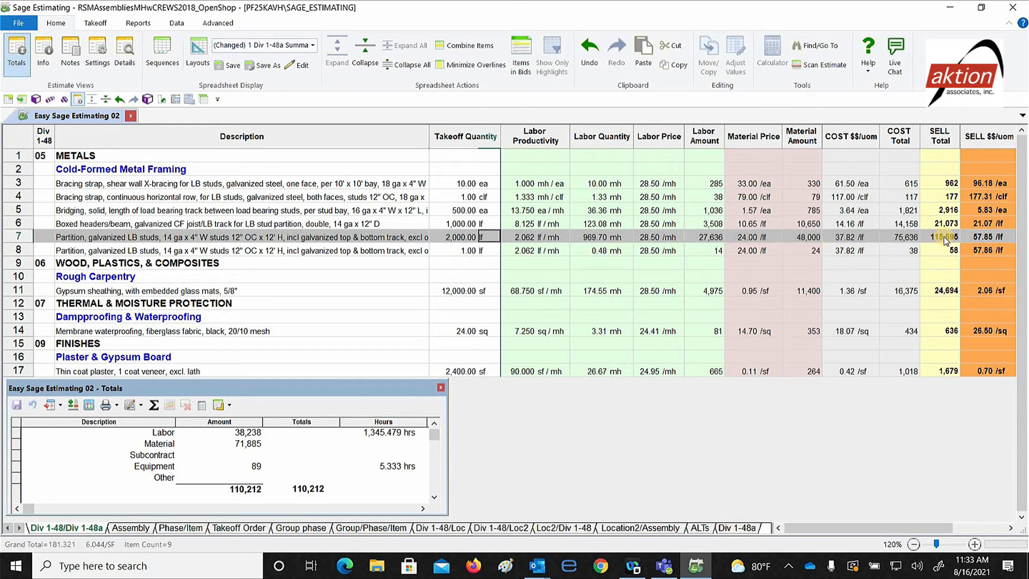
mouse_move(879, 247)
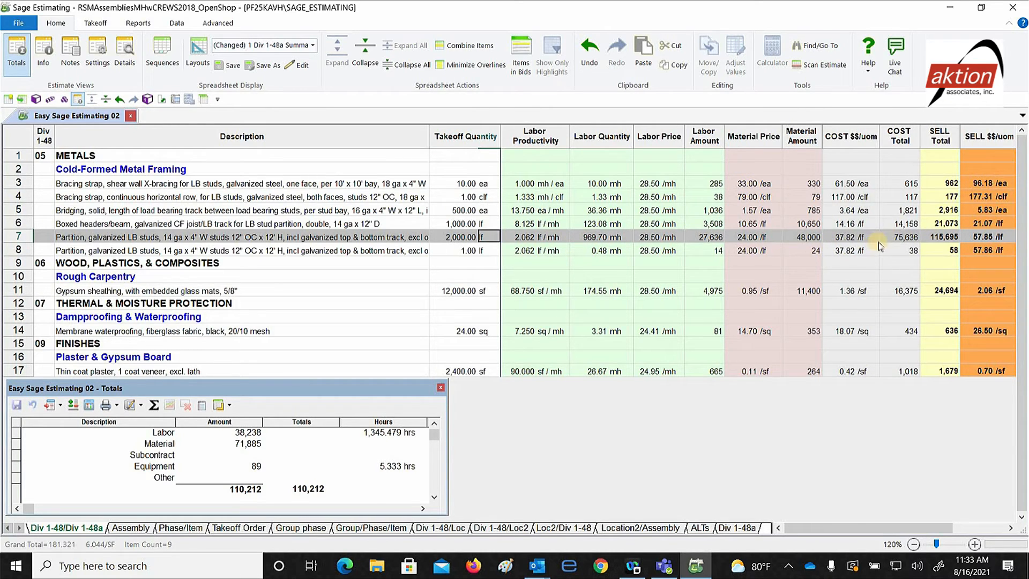